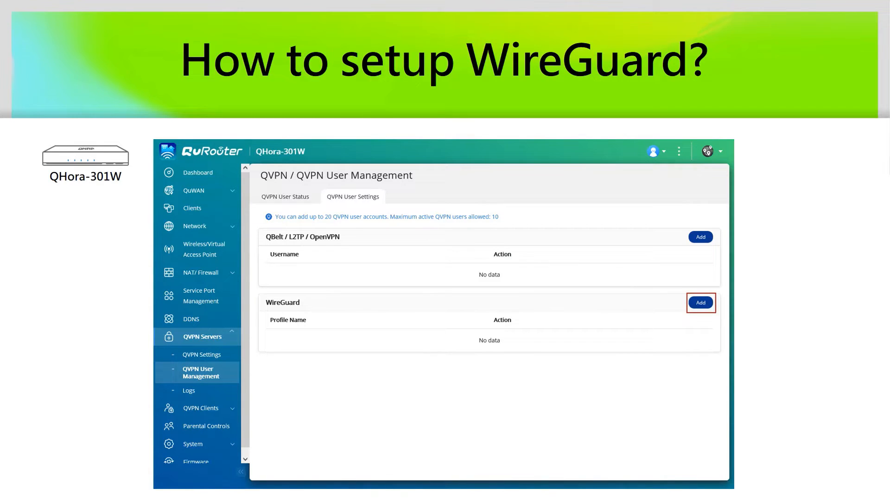
- Add WireGuard user wirdguard_user1 with a generated key pair and download its .conf file
click(701, 302)
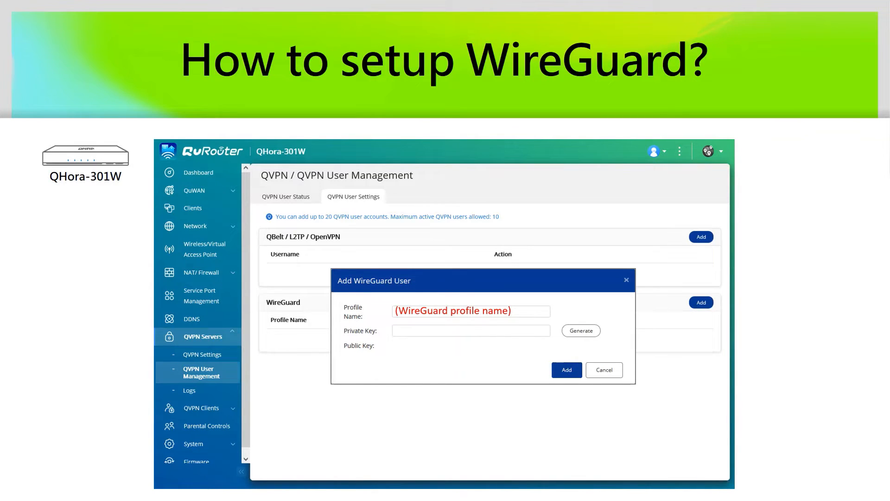
click(581, 331)
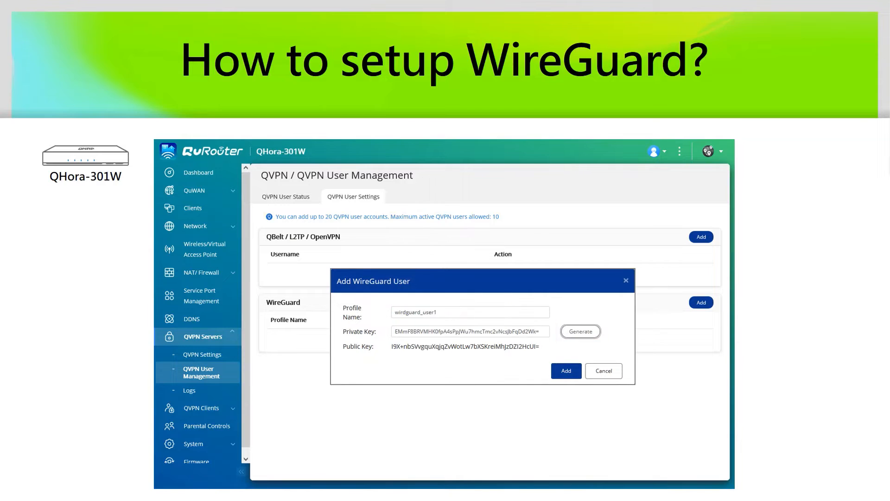
mouse_move(566, 370)
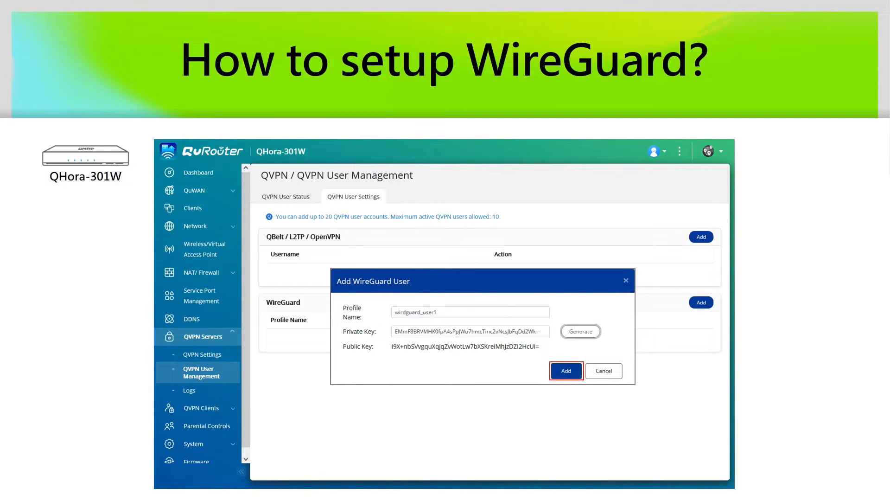
click(566, 370)
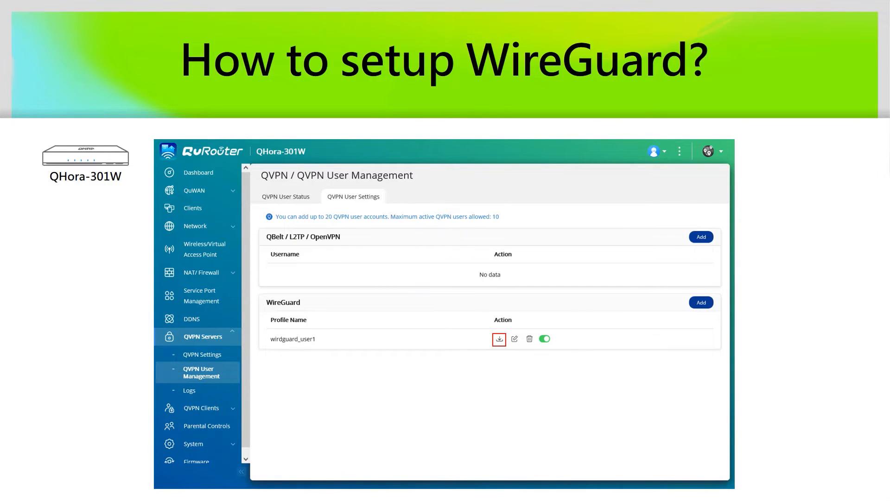
click(499, 339)
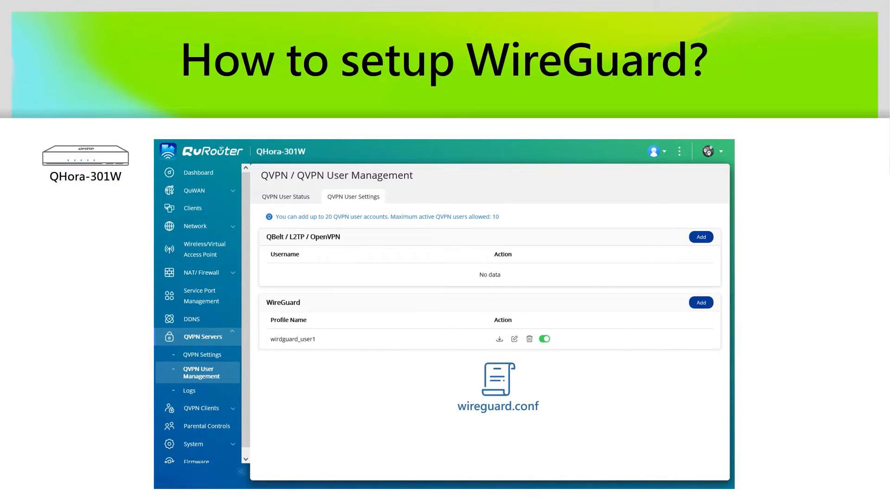
click(202, 353)
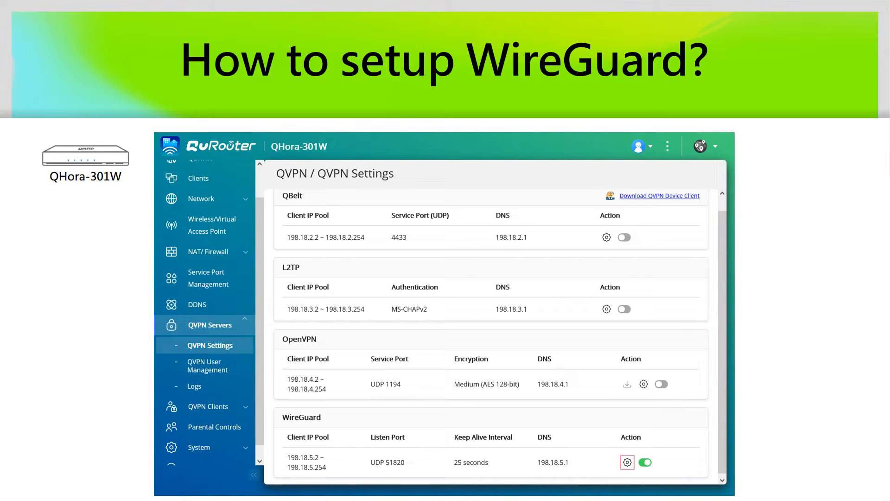
- View the WireGuard server settings showing the 198.18.5.x client pool and UDP 51820 port
click(627, 462)
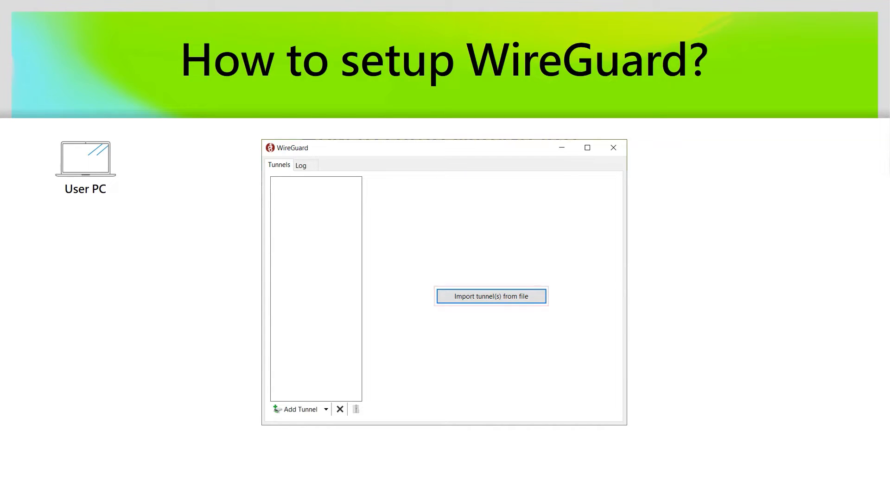
- Import WireGuard-wirdguard_user1.conf from Downloads and view the inactive tunnel's details
click(490, 296)
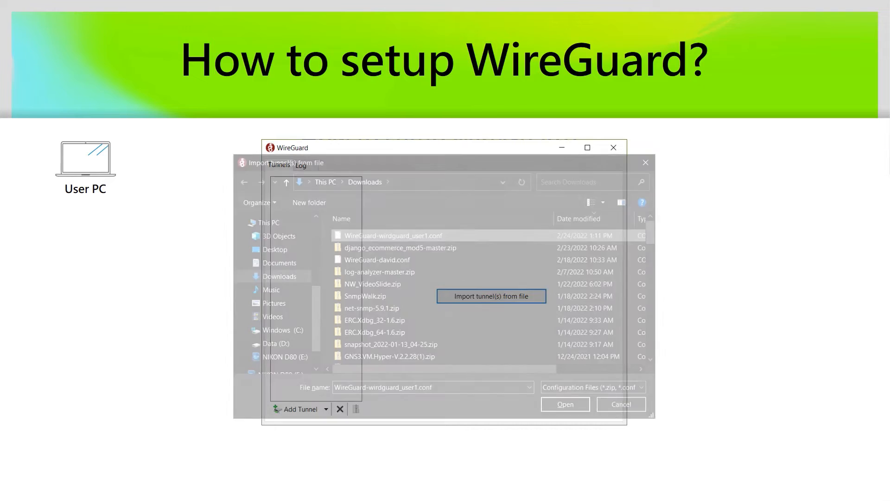
click(392, 235)
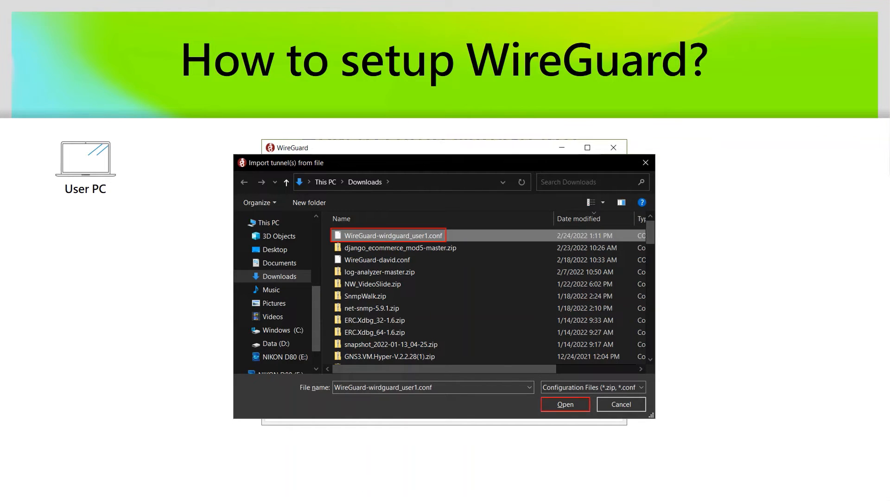
click(565, 403)
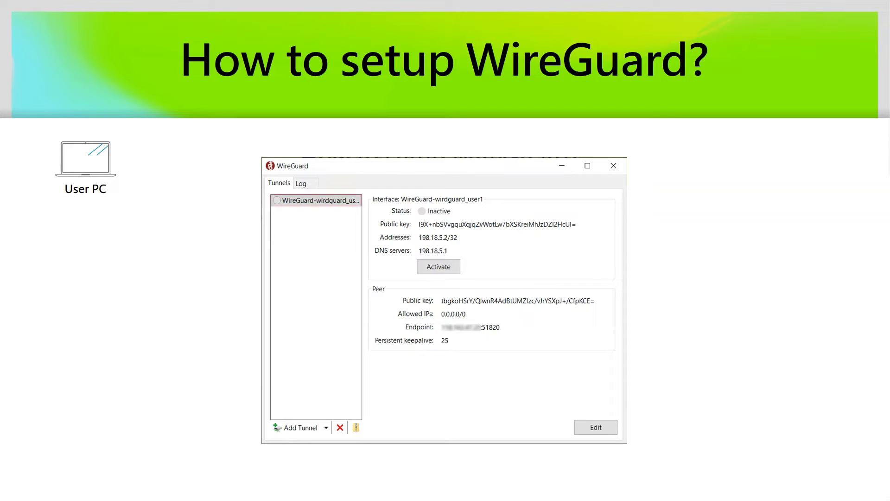
click(316, 201)
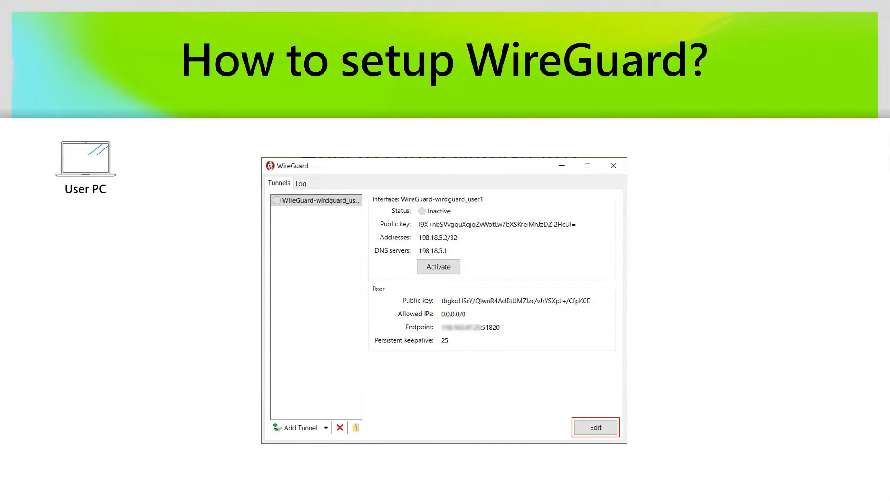
click(596, 427)
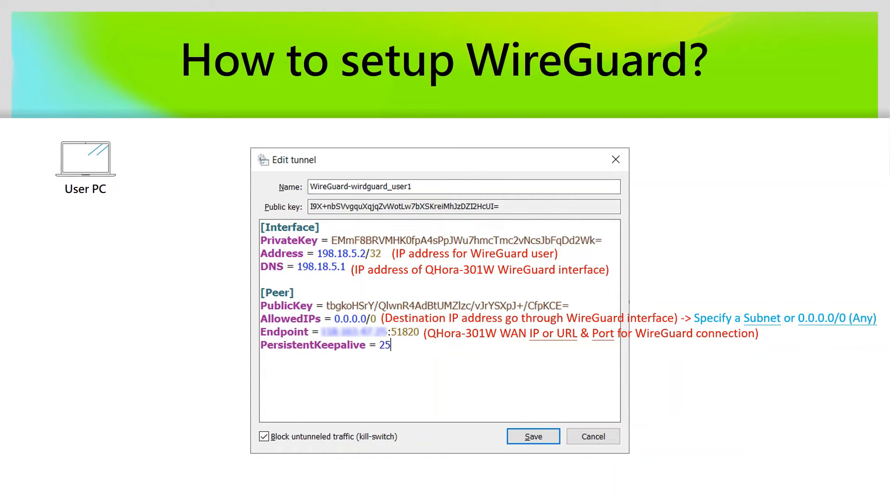
click(533, 435)
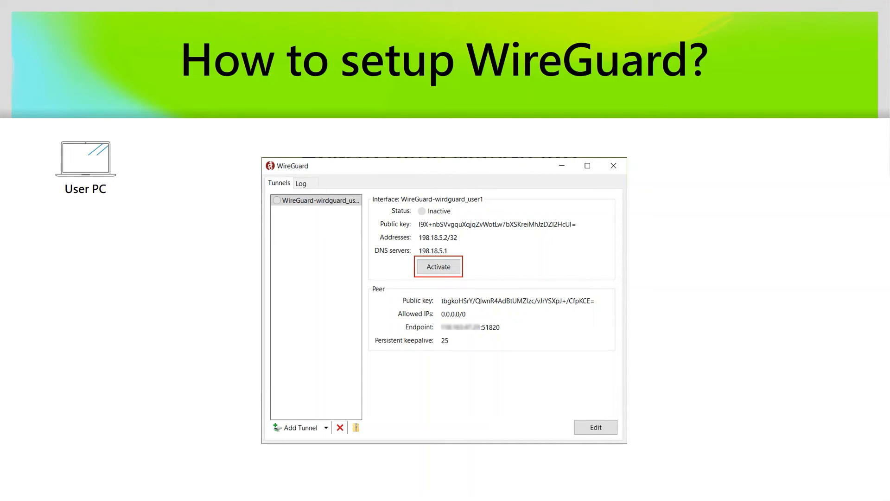
- Activate the WireGuard-wirdguard_user1 tunnel from its Interface section
click(438, 266)
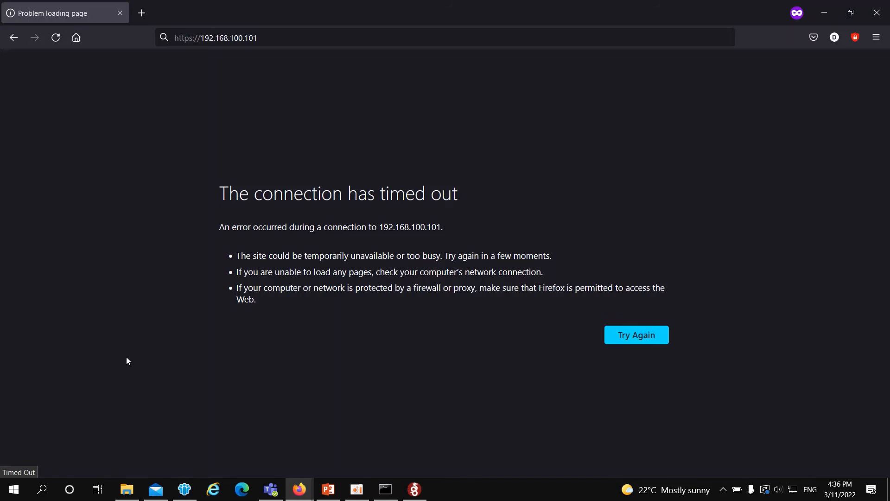
mouse_move(170, 330)
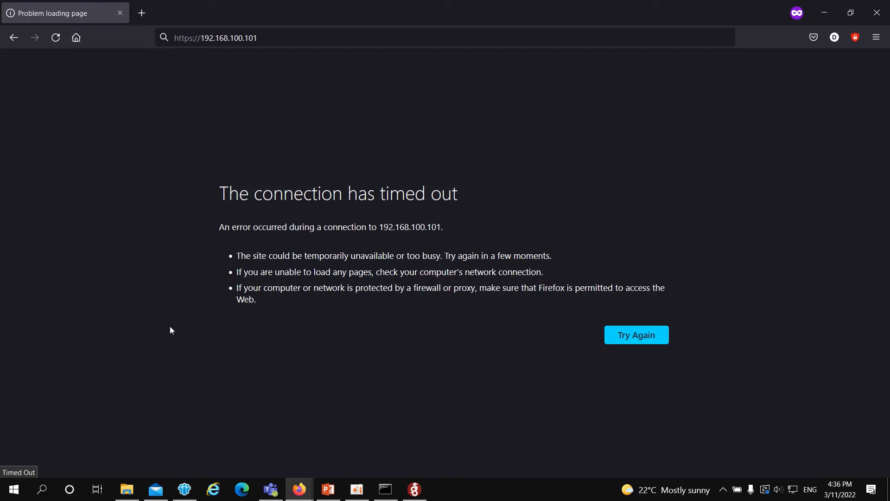
mouse_move(176, 327)
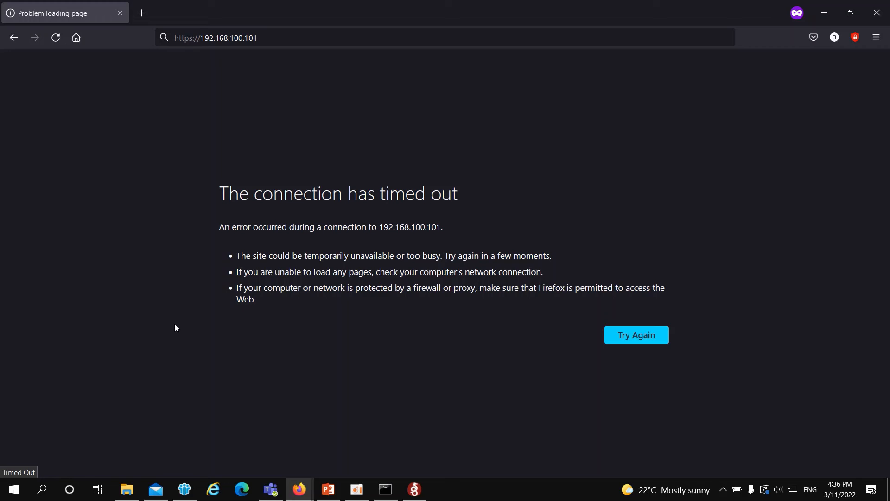
mouse_move(381, 488)
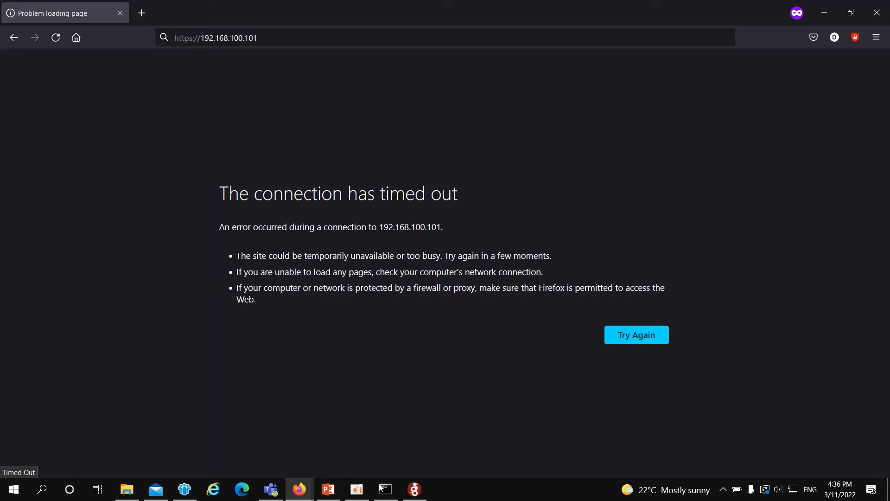
- After the 192.168.100.101 timeout page, bring the Command Prompt window forward
click(385, 488)
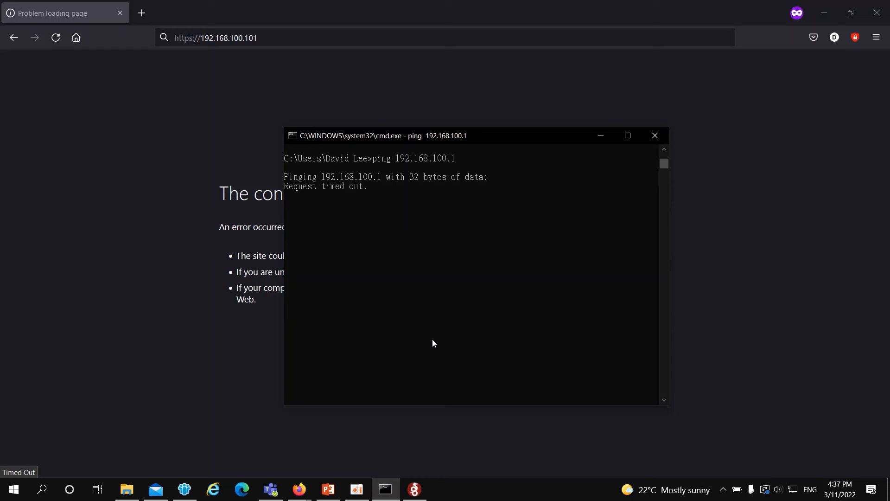
- Stop the ping, activate the WireGuard-user2 tunnel, ping 192.168.100.1 again and return to the NAS page
key(ctrl+c)
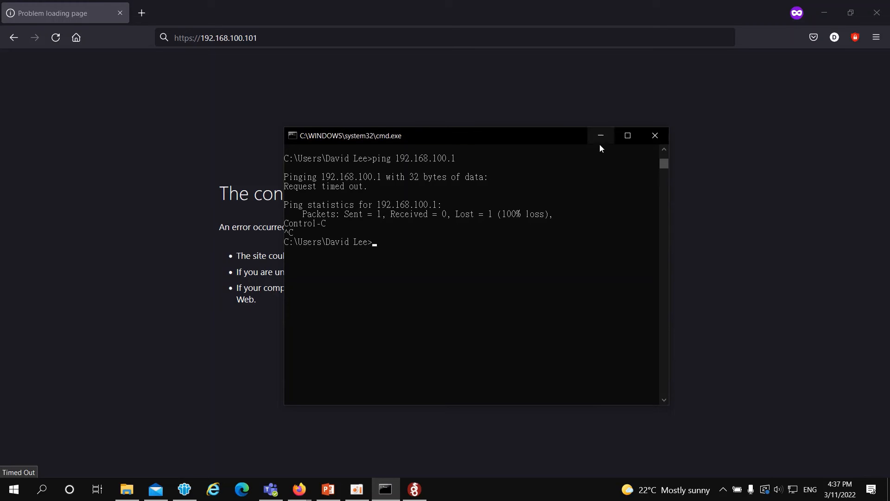
click(414, 489)
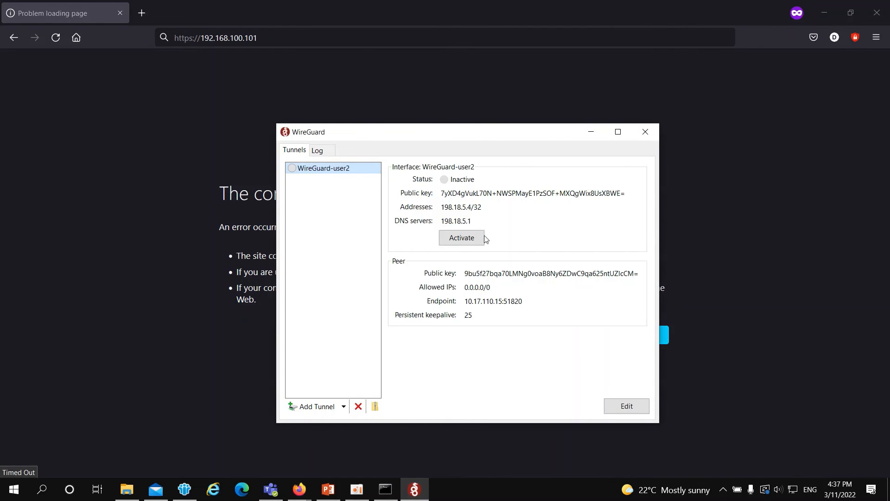
click(461, 238)
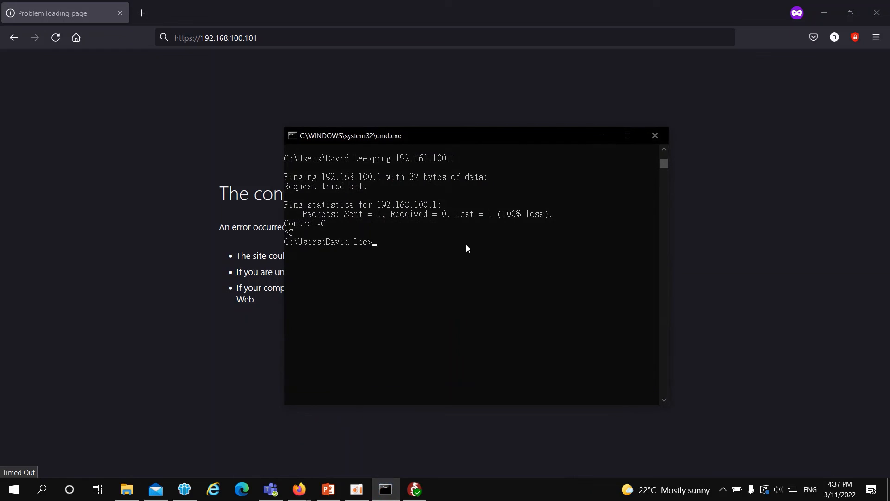
text(ping 192.168.100.1)
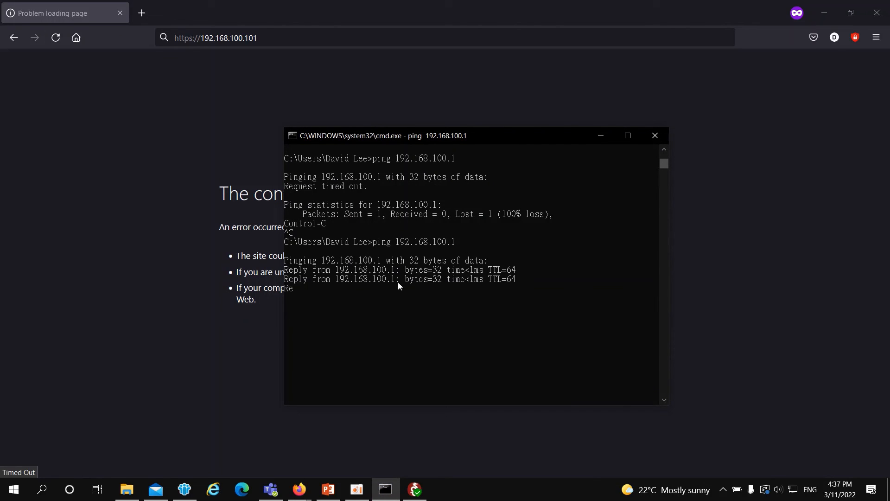
click(216, 37)
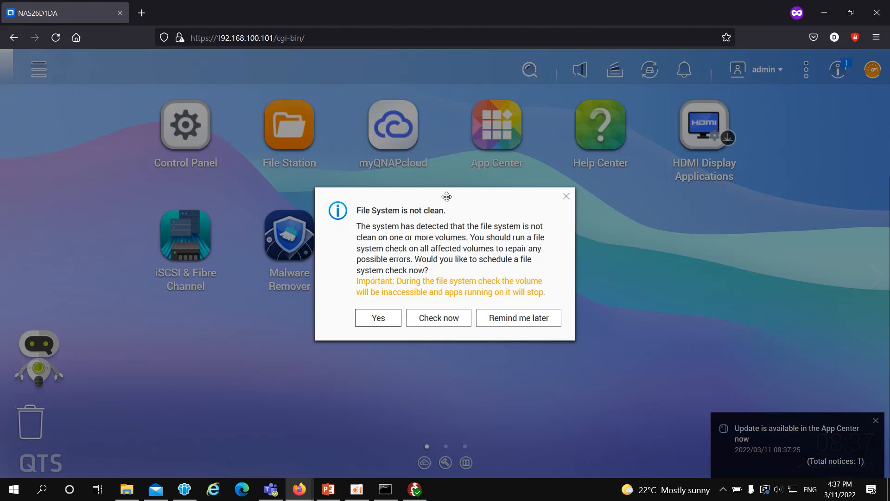
- Dismiss the file system warning and download ubuntu-20.04.1-desktop-amd64.iso from Share in File Station
click(566, 196)
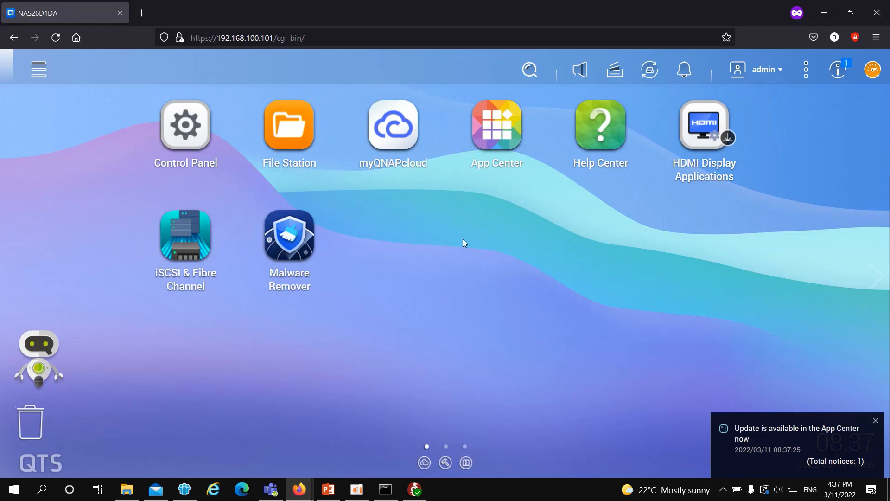
click(288, 123)
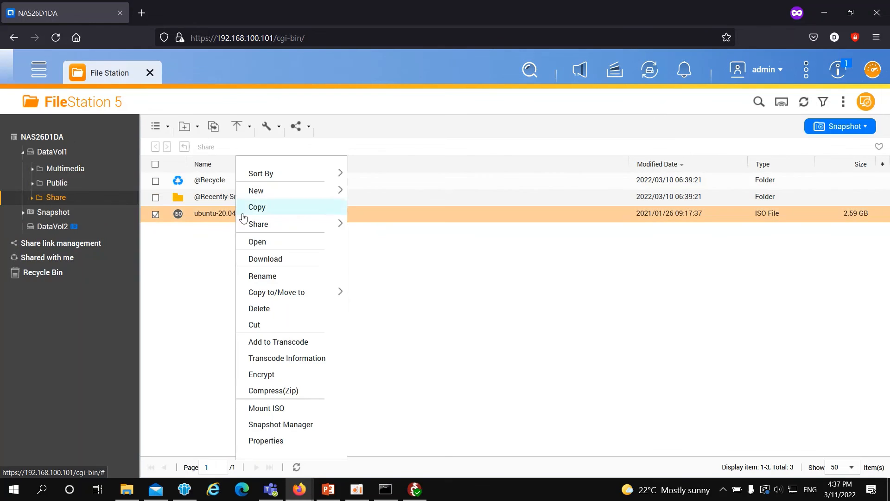
mouse_move(278, 263)
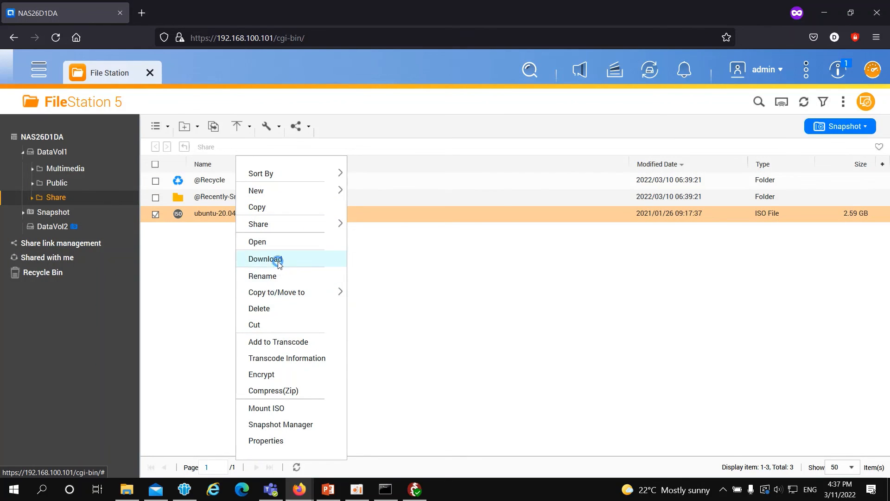
click(264, 259)
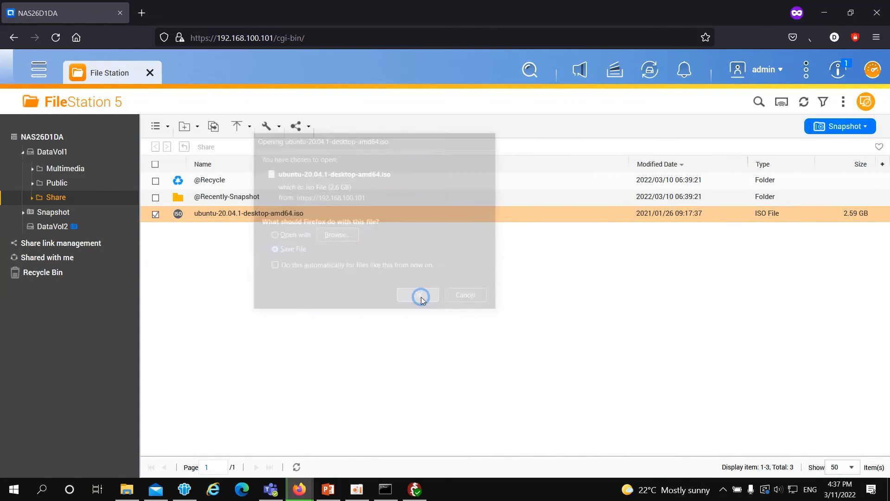
click(417, 295)
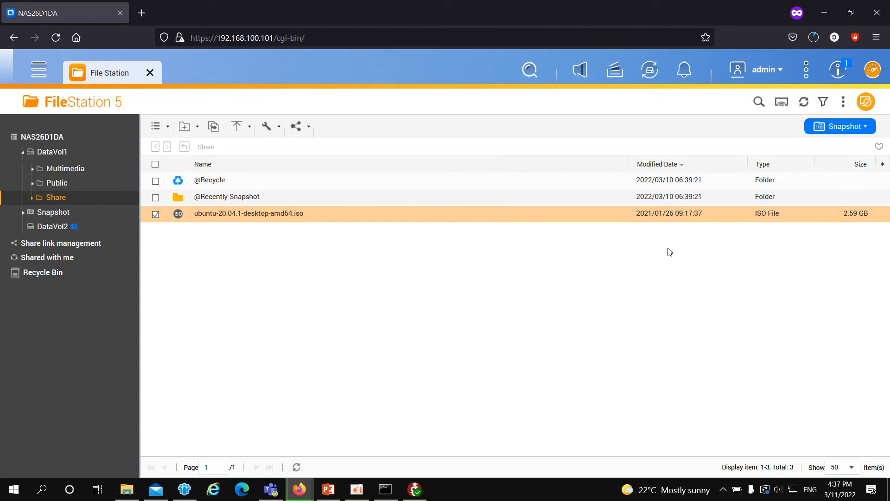